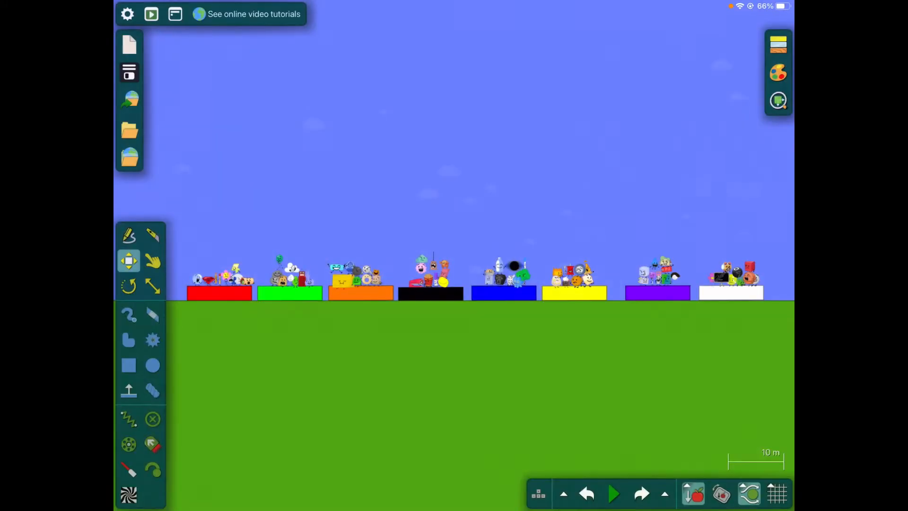
pyautogui.moveTo(164, 169); pyautogui.dragTo(255, 223)
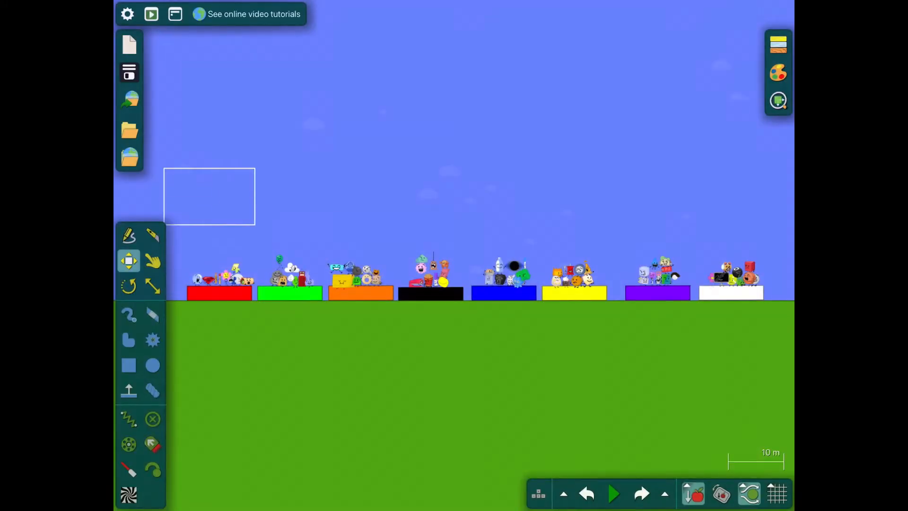